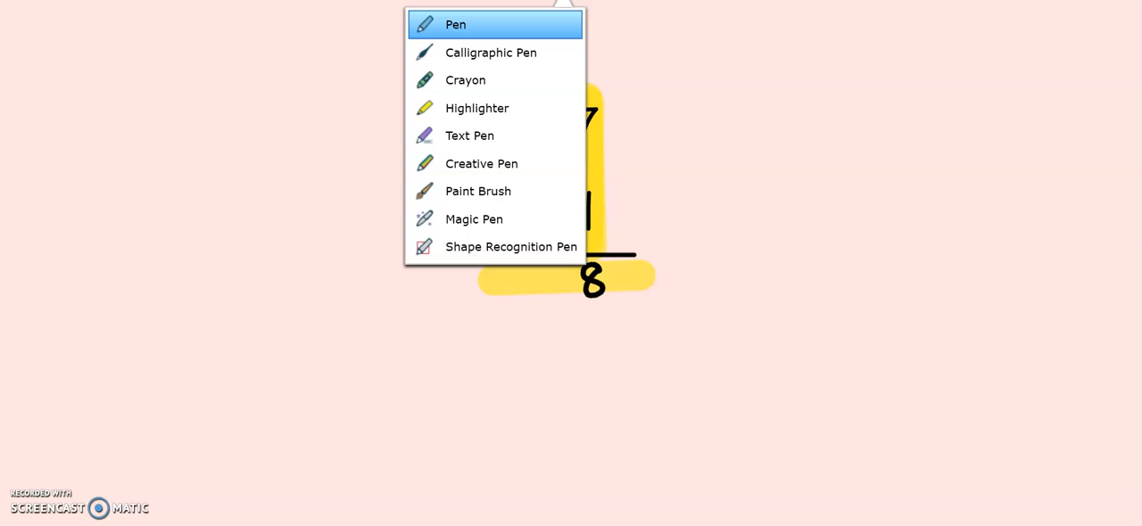
# Switch the pen type back to the ordinary Pen for normal handwriting
pyautogui.click(455, 25)
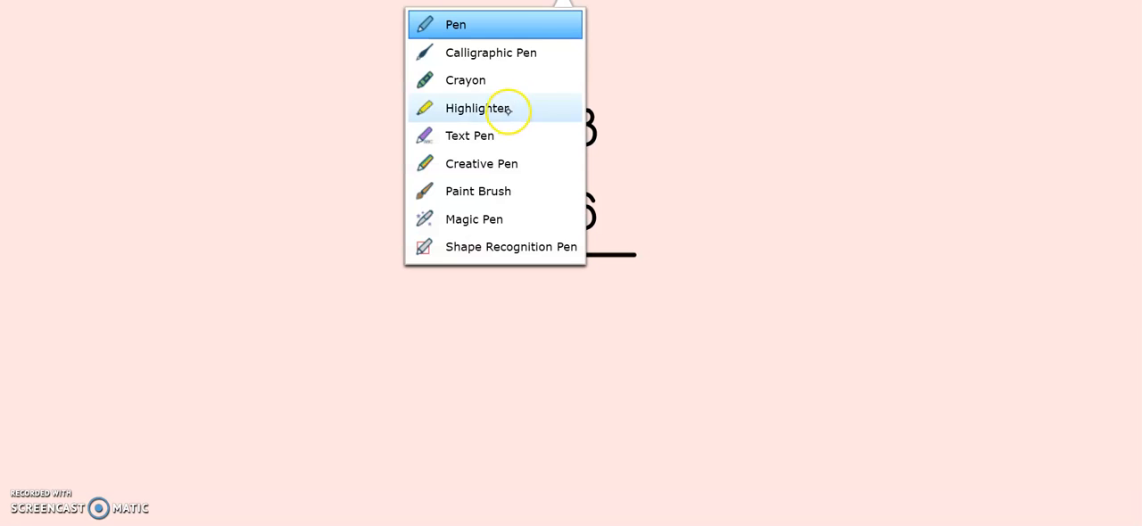
# Choose the Highlighter pen type to band the ones column in yellow
pyautogui.click(478, 107)
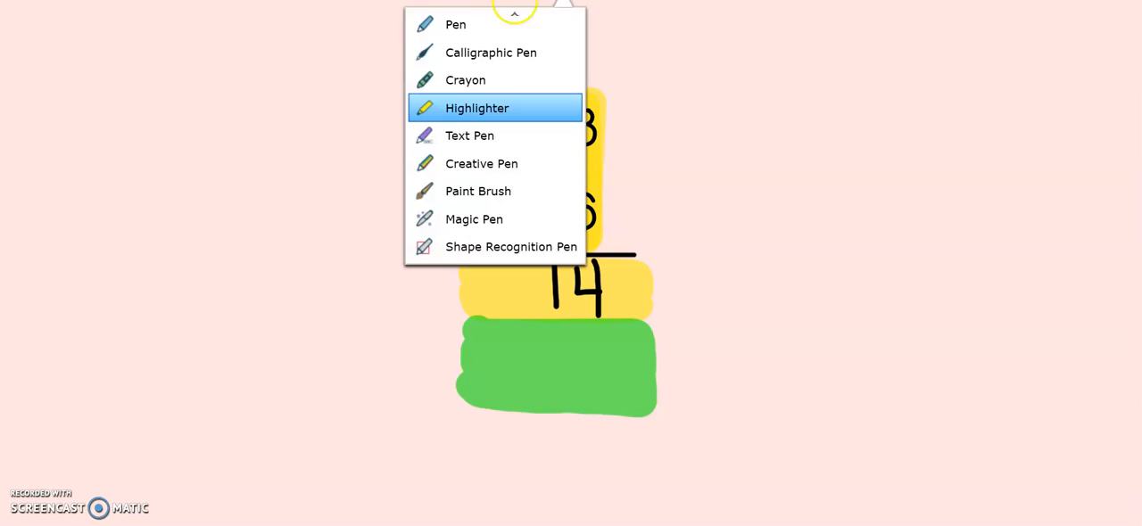
# Choose the Highlighter pen type to band the tens column in green
pyautogui.click(477, 107)
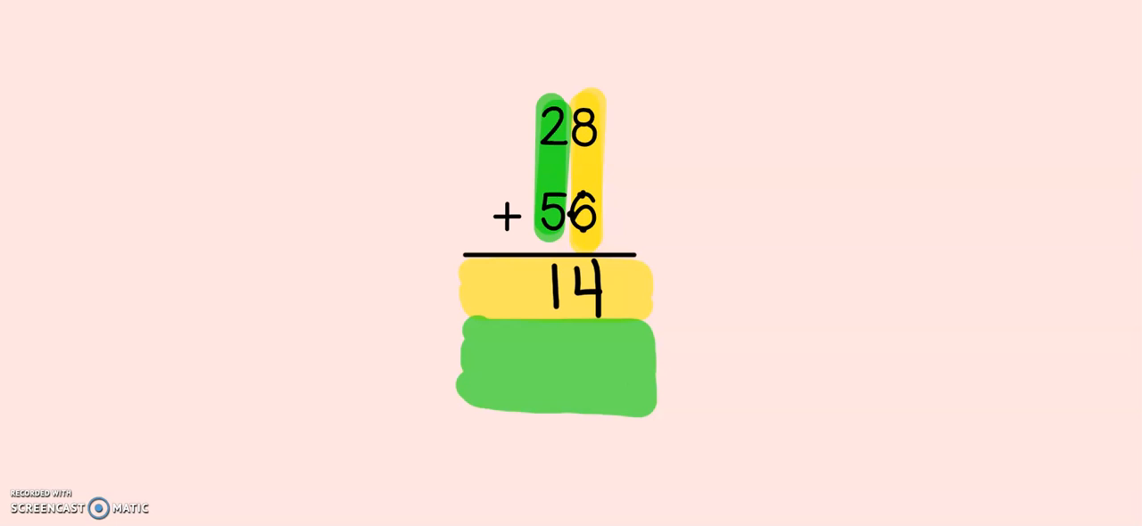